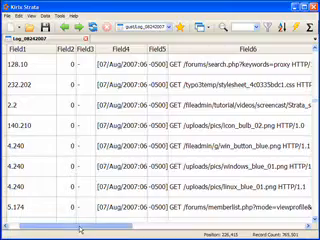
scroll(right, 3)
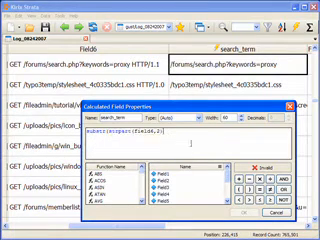
text(,20)
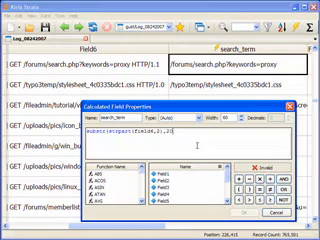